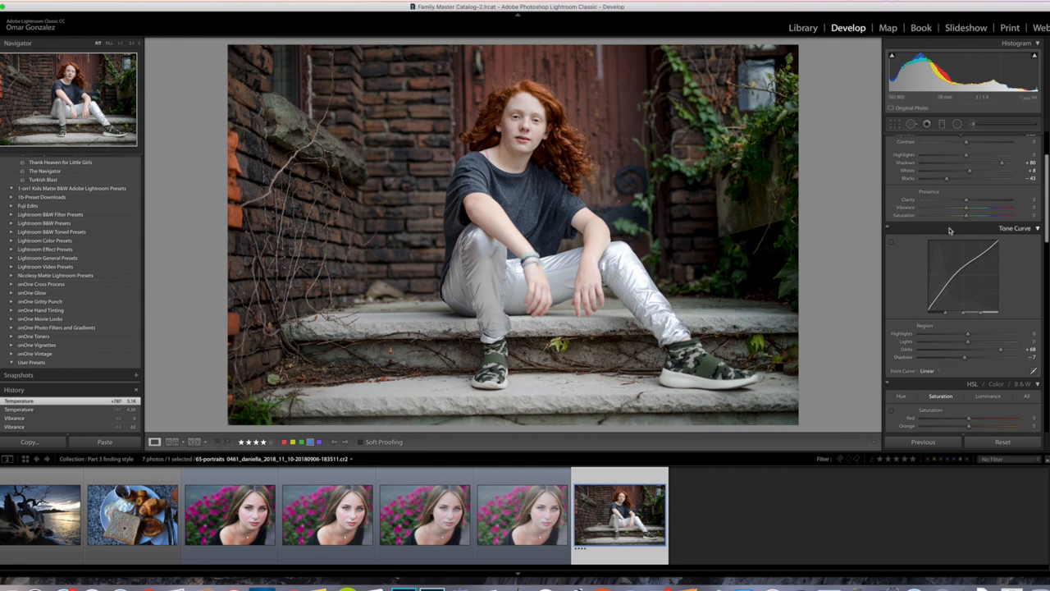
- Convert the red-haired portrait to Black & White and lift the curve's black point for faded matte blacks
click(1021, 151)
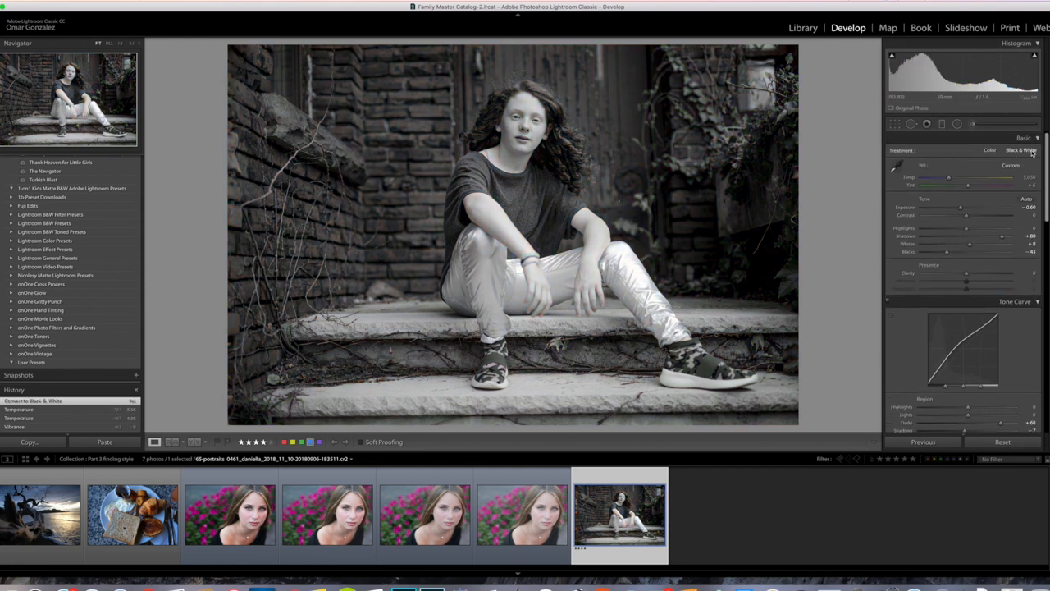
mouse_move(684, 220)
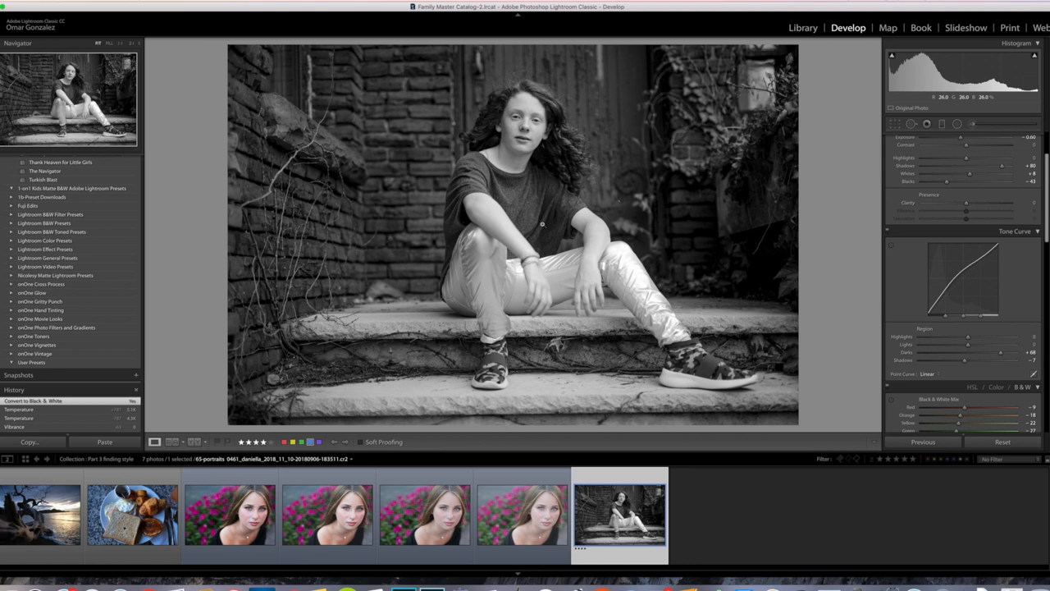
mouse_move(598, 194)
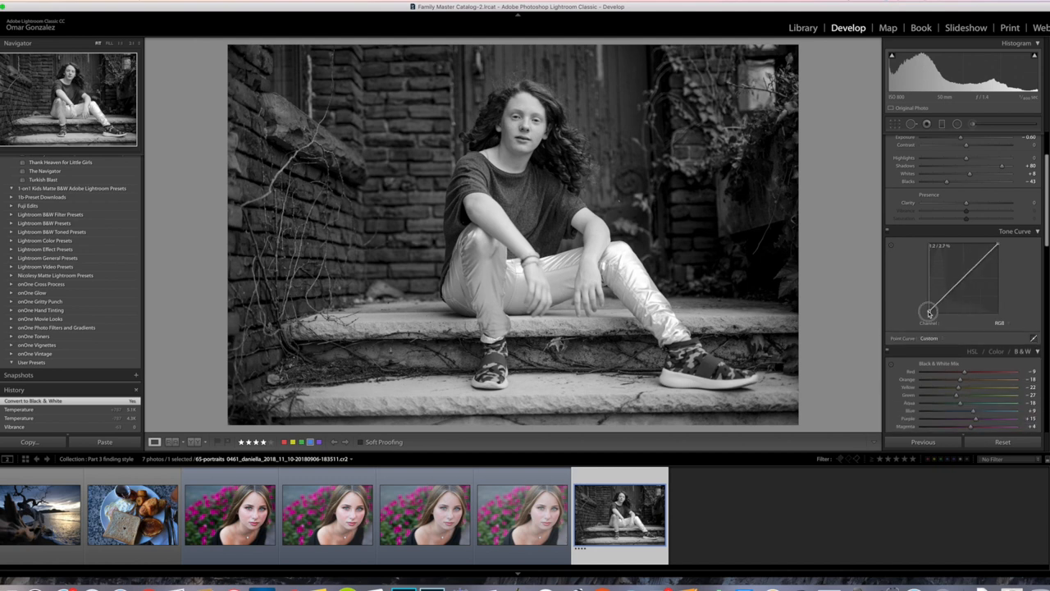
drag(929, 312, 925, 302)
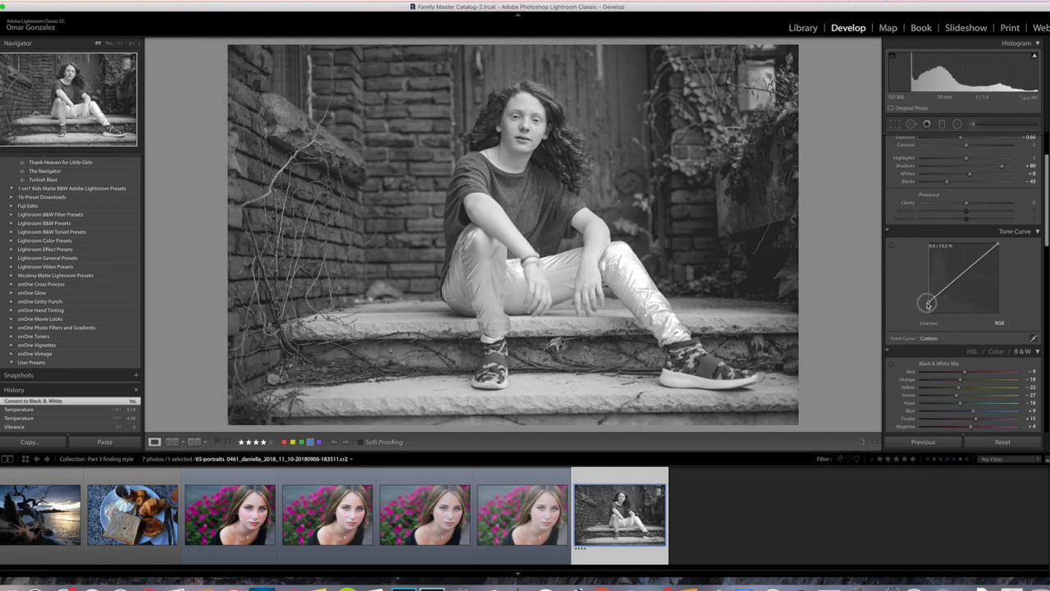
drag(927, 303, 927, 297)
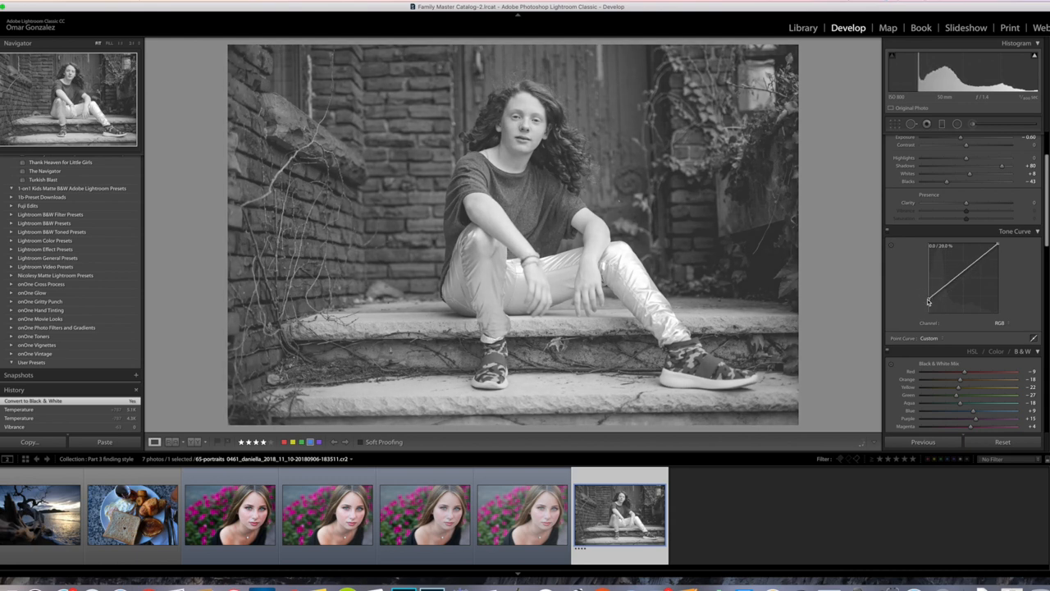
drag(927, 295, 927, 300)
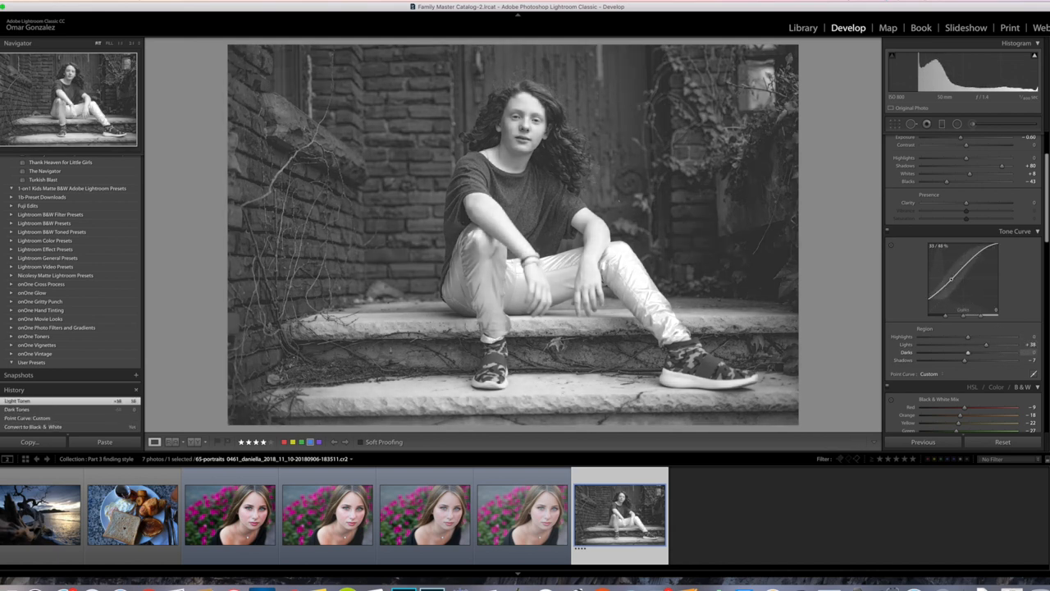
- Darken the Darks, brighten the Lights, and keep the point curve's black point lifted
drag(959, 279, 958, 271)
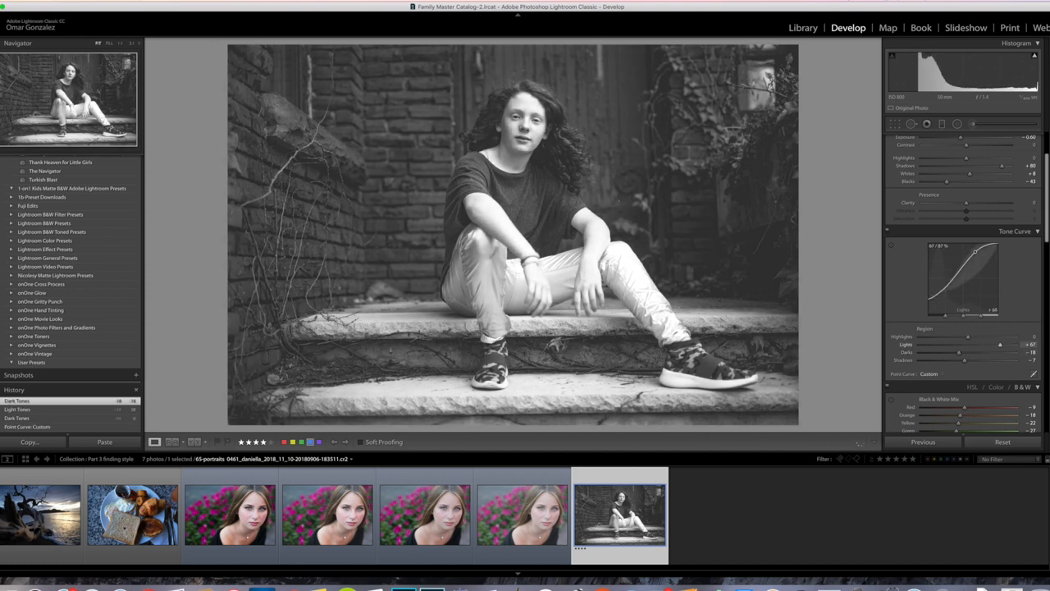
drag(975, 253, 975, 250)
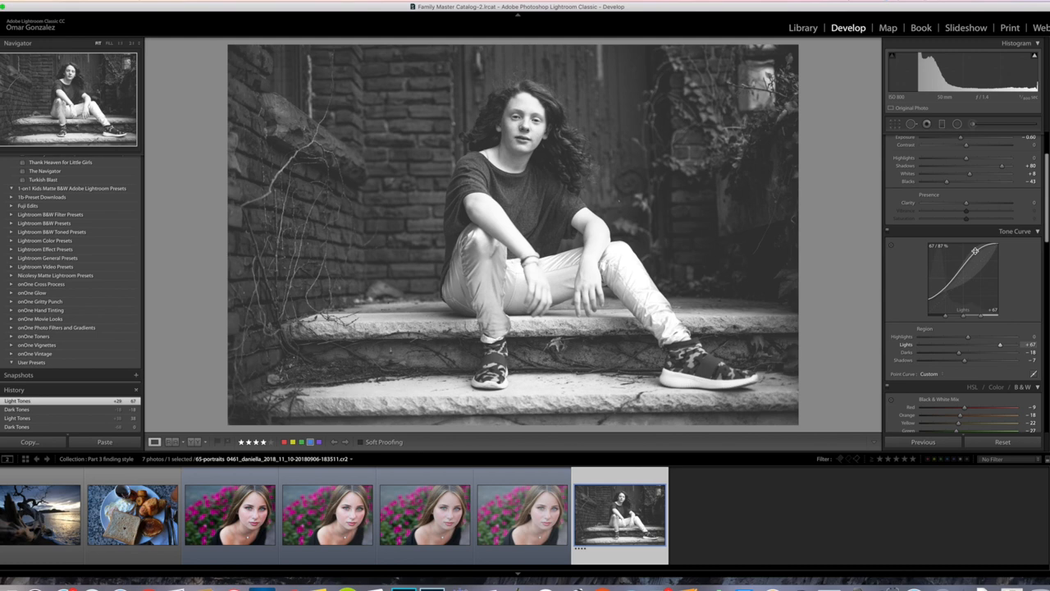
drag(971, 255, 944, 292)
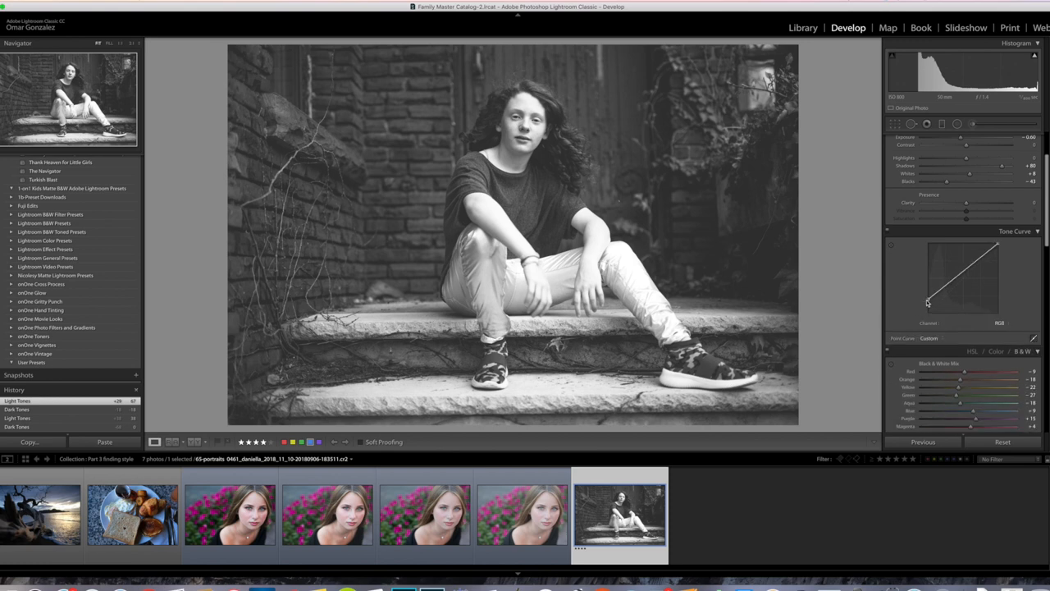
drag(939, 309, 928, 302)
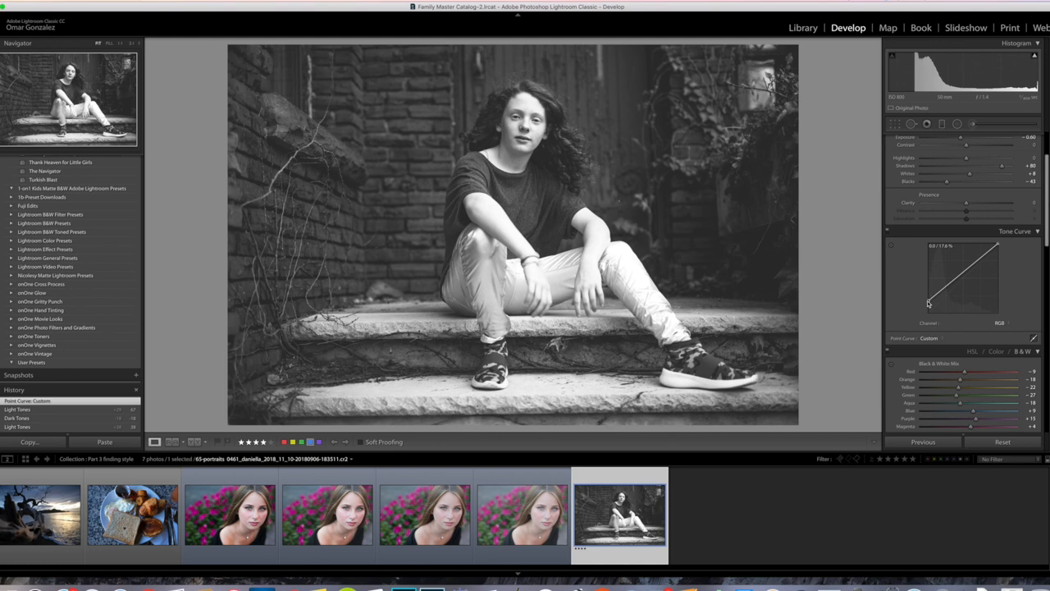
- Shape an S-shaped contrast curve with midtone, shadow and highlight points on the Point Curve
drag(928, 302, 981, 263)
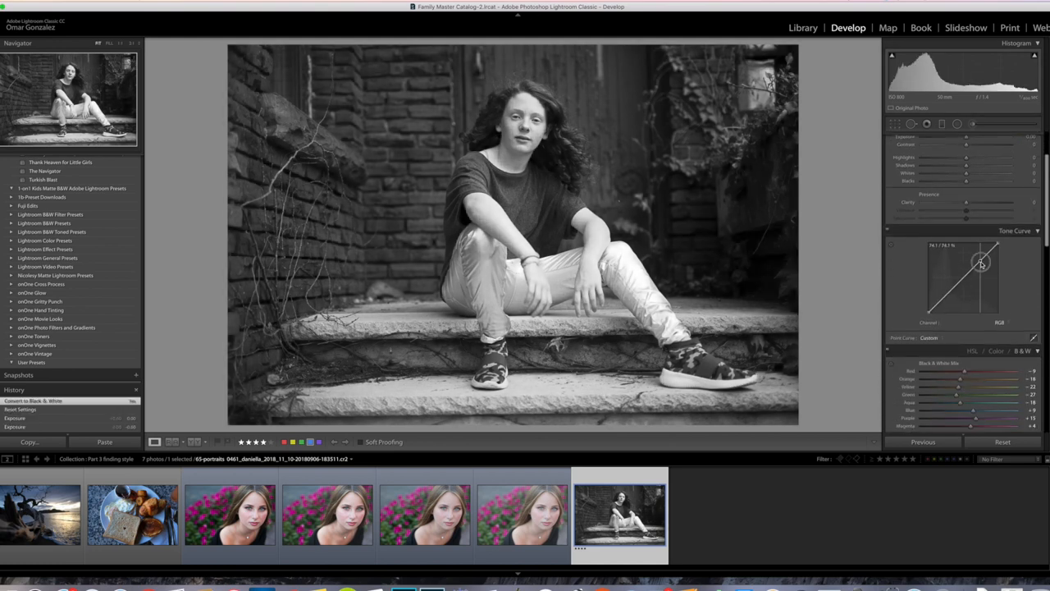
drag(981, 262, 952, 287)
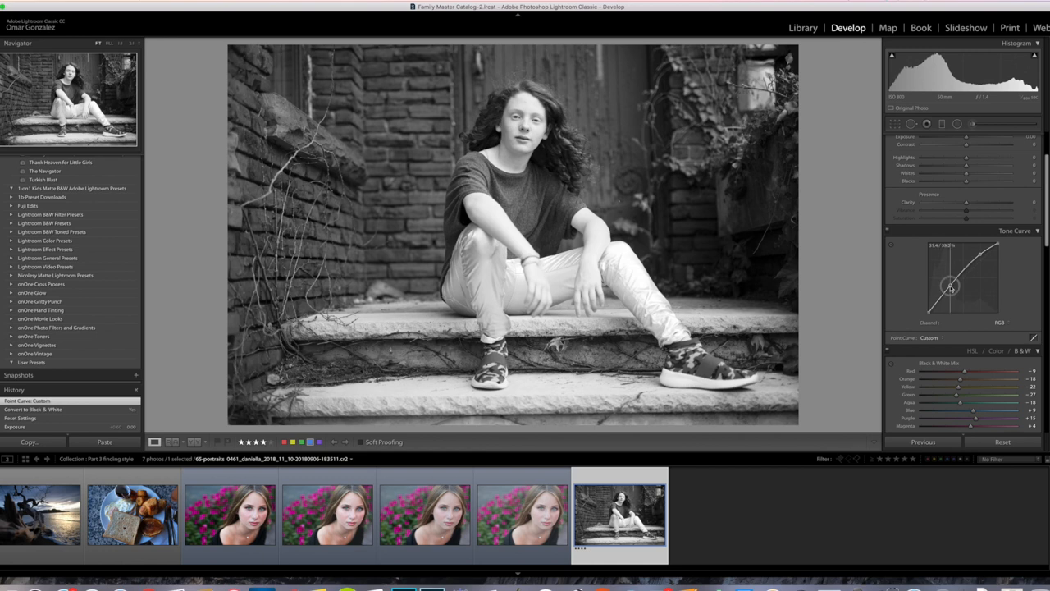
drag(950, 287, 952, 292)
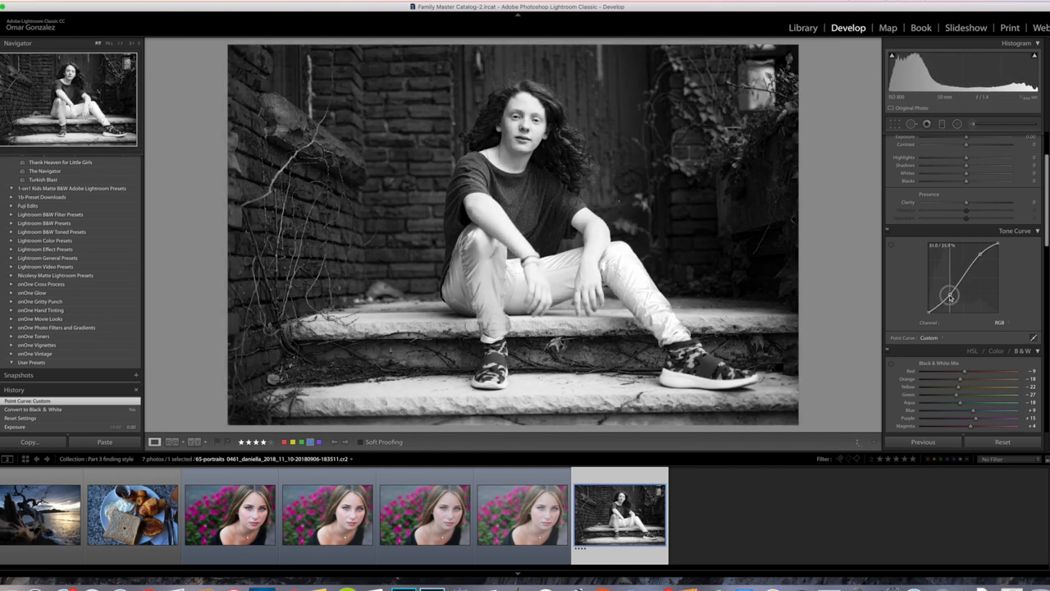
drag(949, 297, 981, 256)
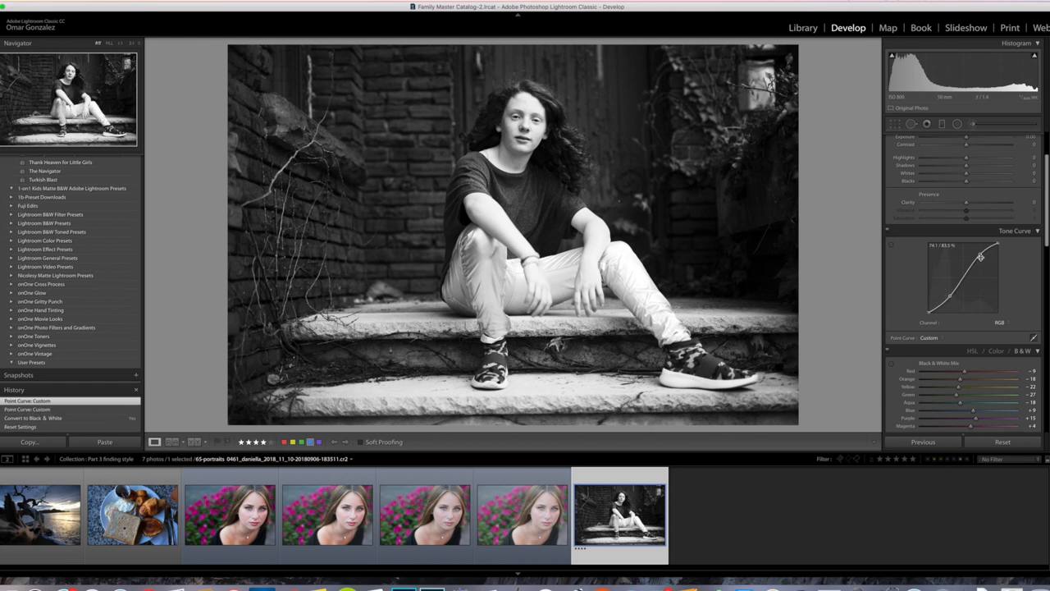
drag(982, 256, 982, 249)
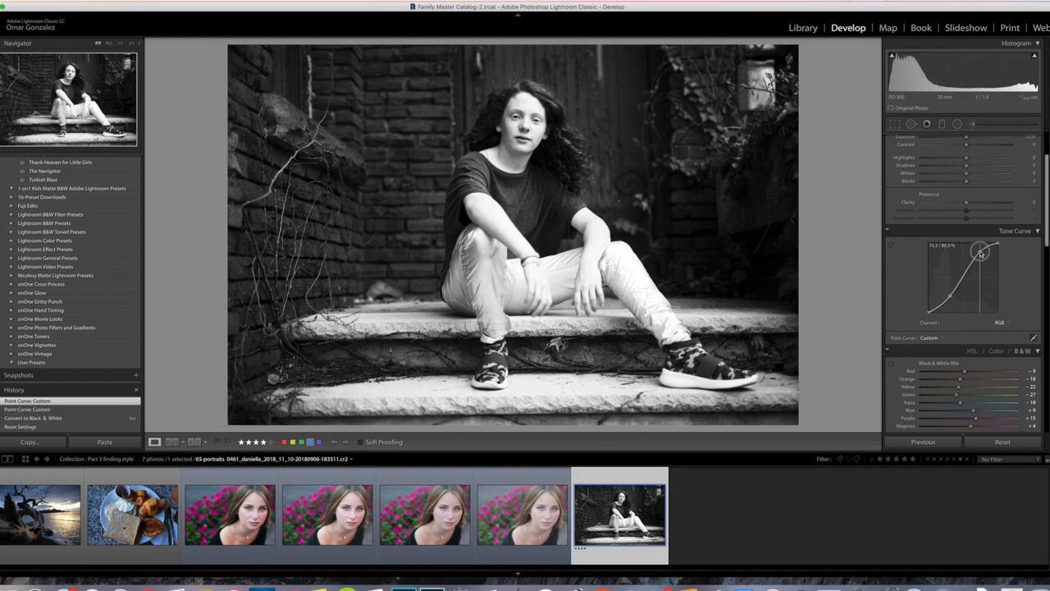
drag(981, 254, 978, 252)
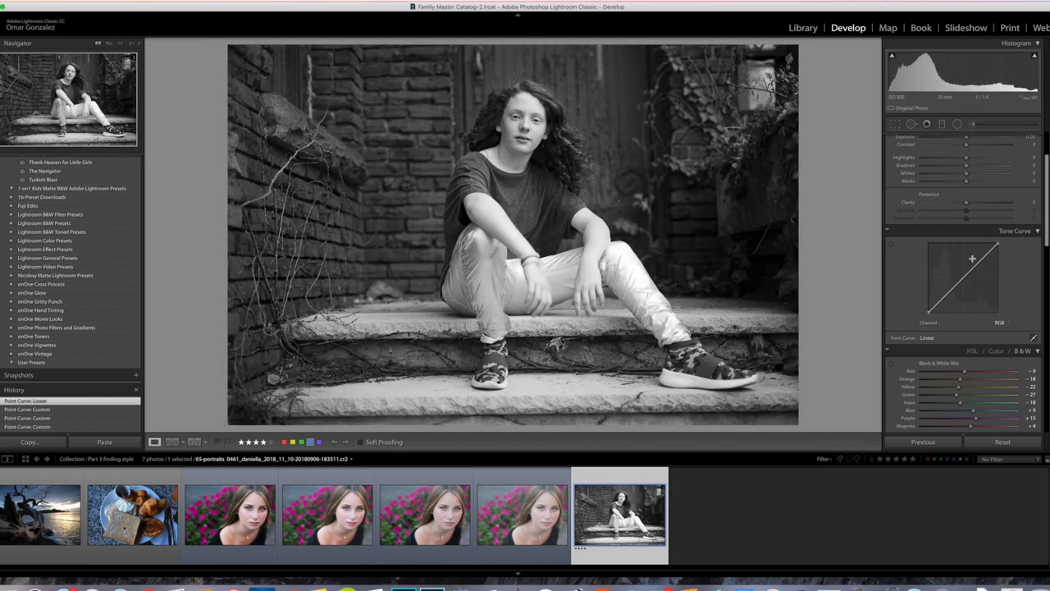
- Lower the Whites slightly and deepen the Blacks of the black-and-white portrait
drag(967, 180, 942, 181)
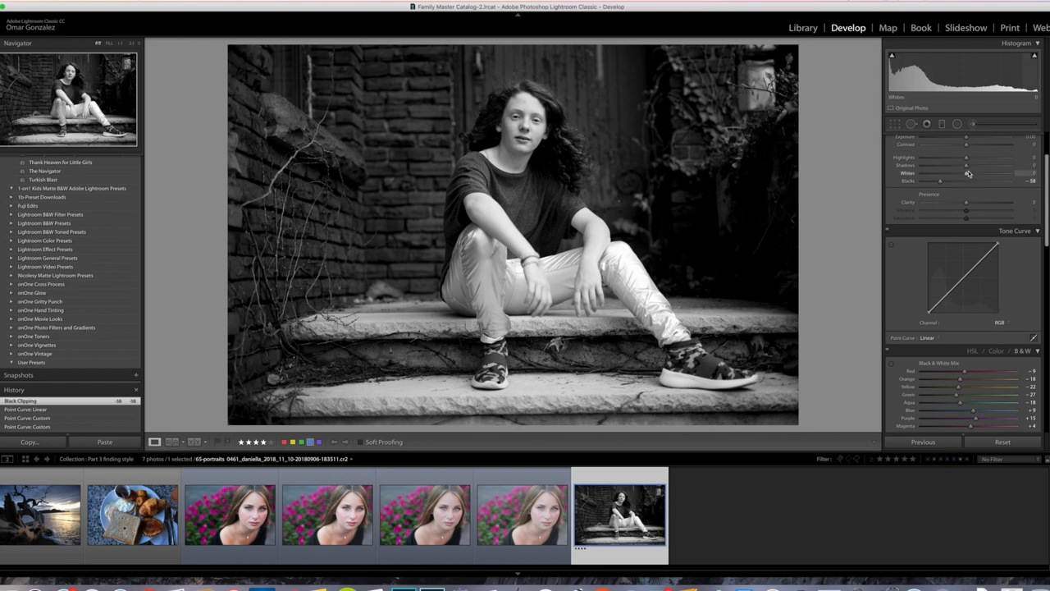
drag(967, 174, 988, 174)
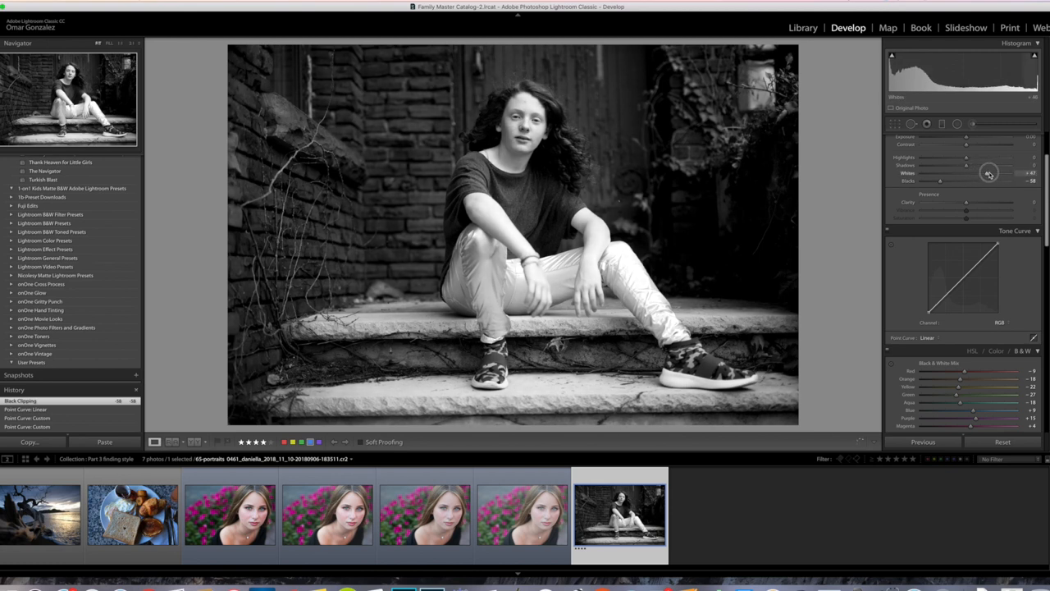
drag(990, 174, 999, 174)
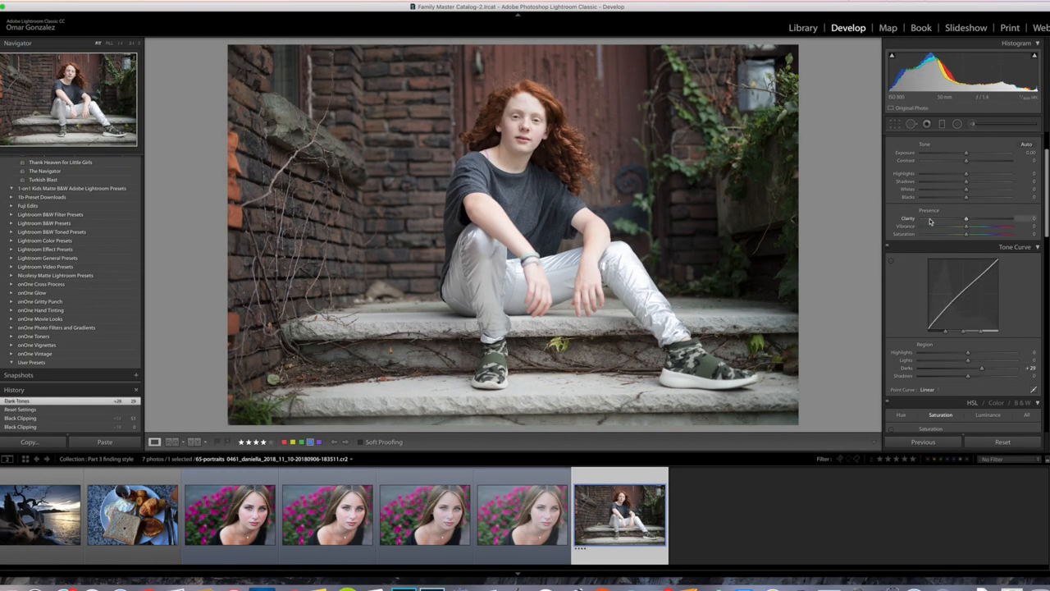
- Mute the steps portrait's colours by reducing Saturation and adjusting Vibrance in the Basic panel
click(1024, 138)
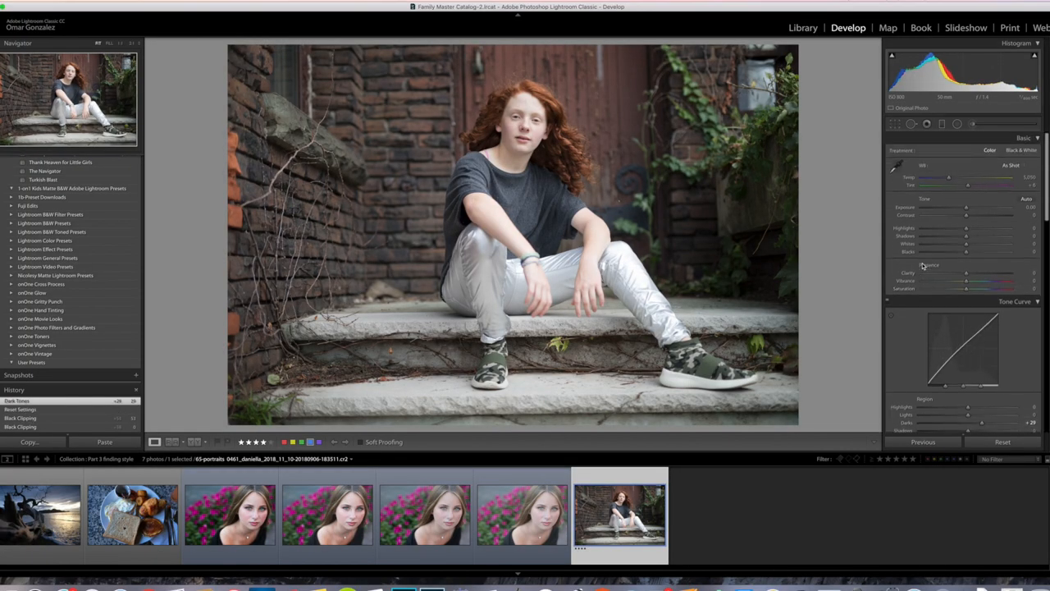
drag(966, 289, 1005, 289)
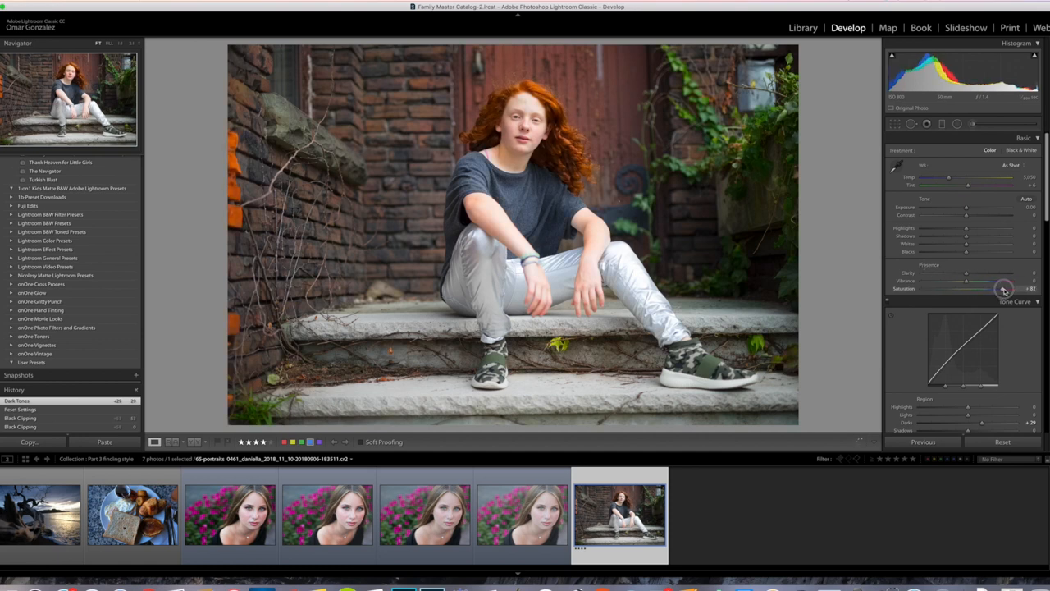
drag(1009, 289, 1002, 288)
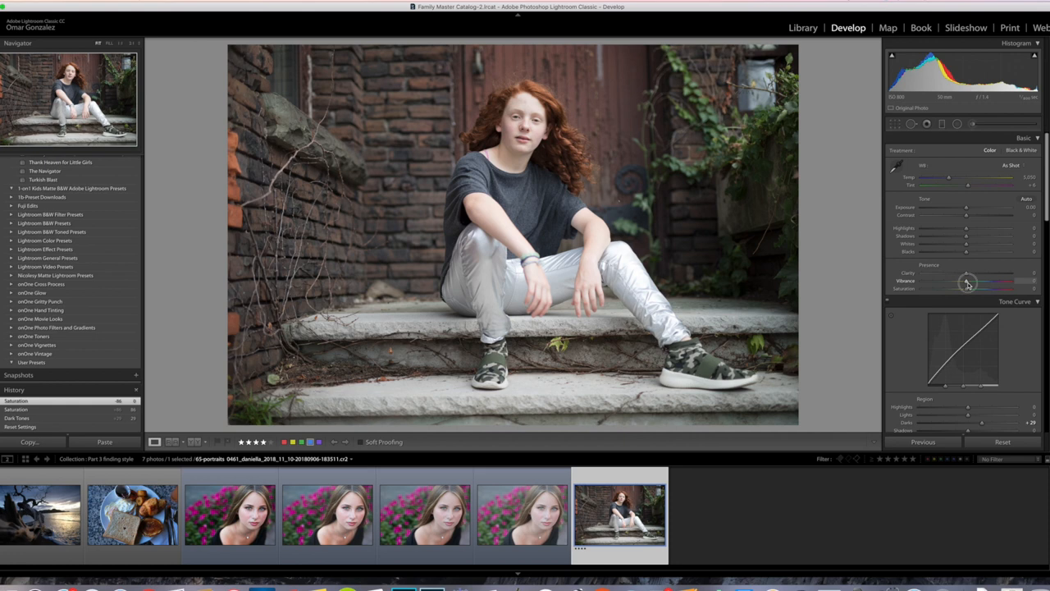
drag(968, 281, 1001, 277)
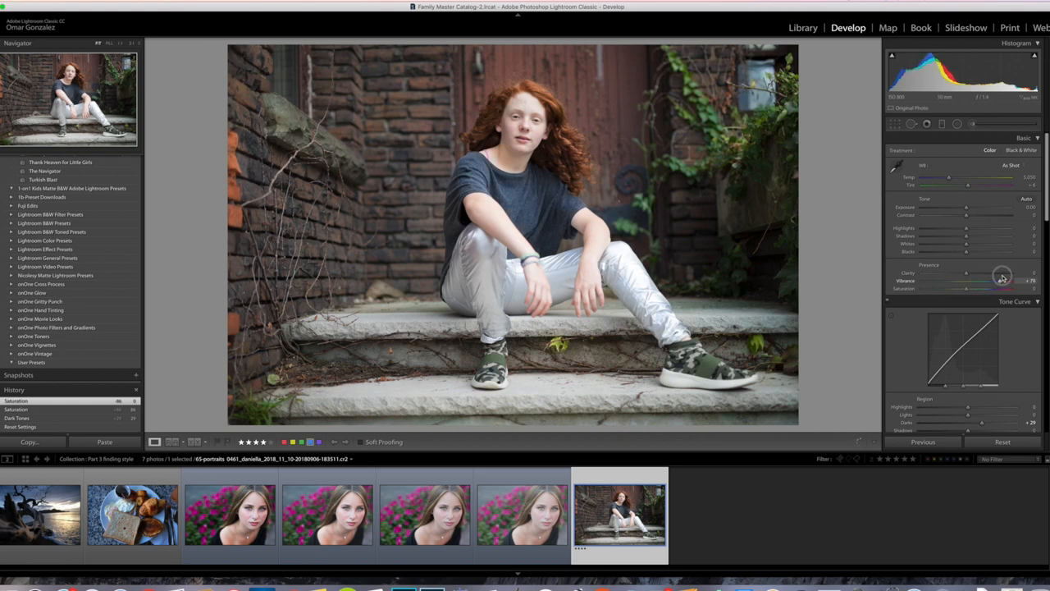
drag(988, 283, 1004, 283)
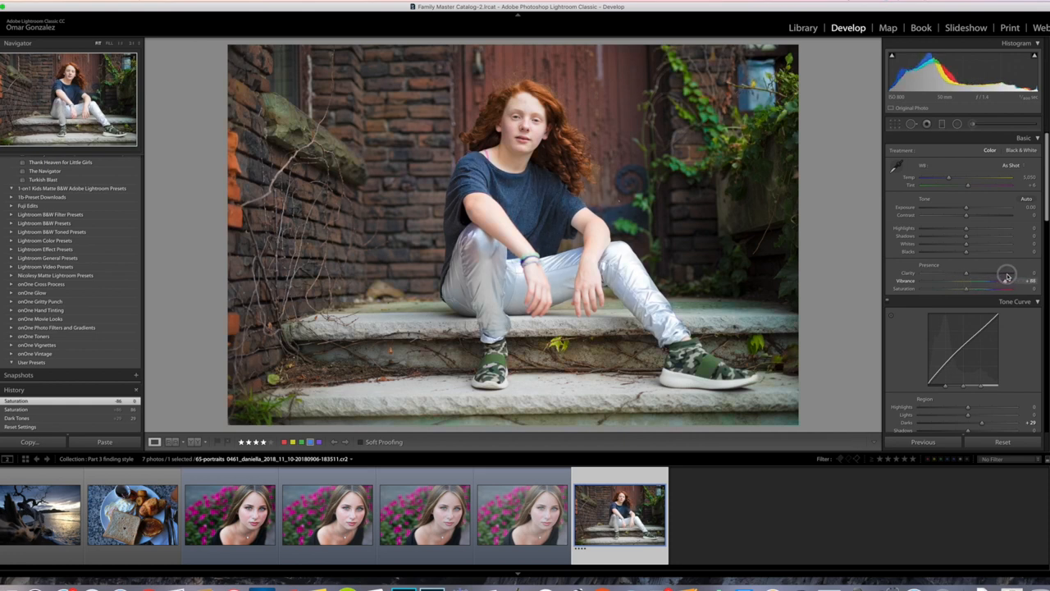
drag(988, 282, 998, 282)
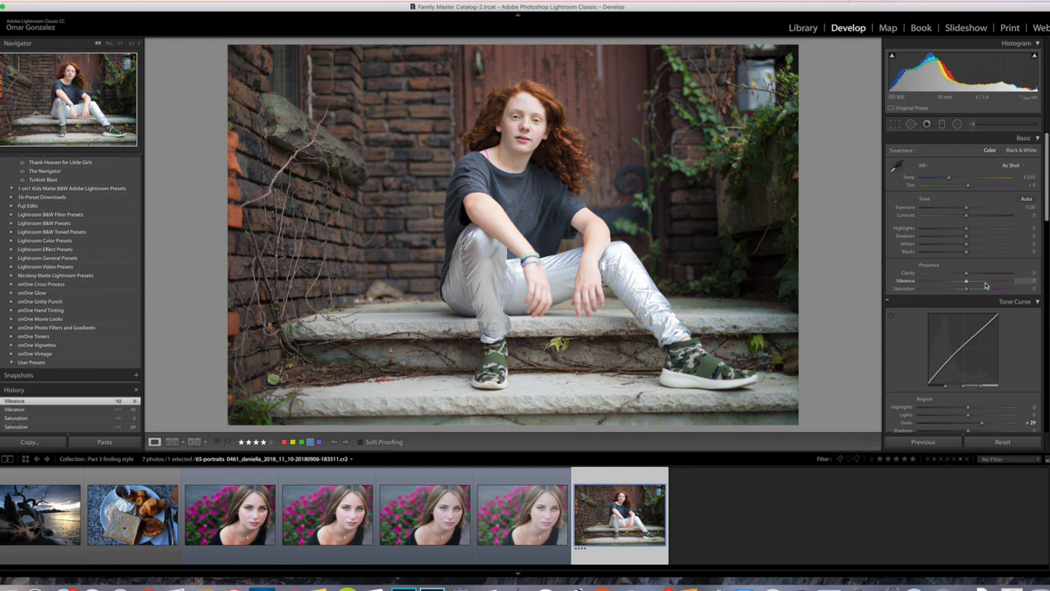
drag(988, 281, 997, 281)
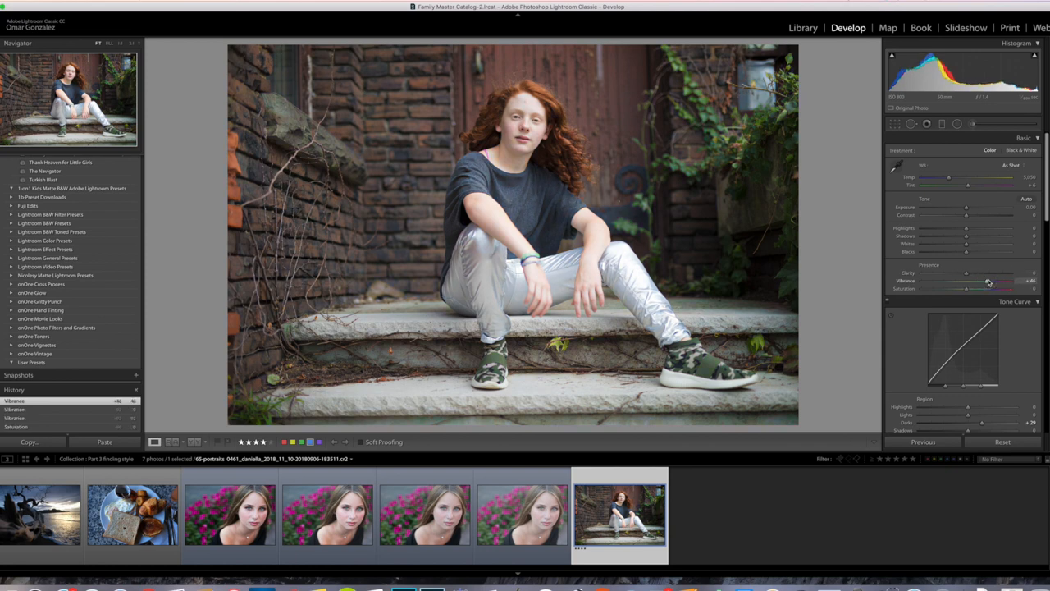
drag(988, 282, 1004, 282)
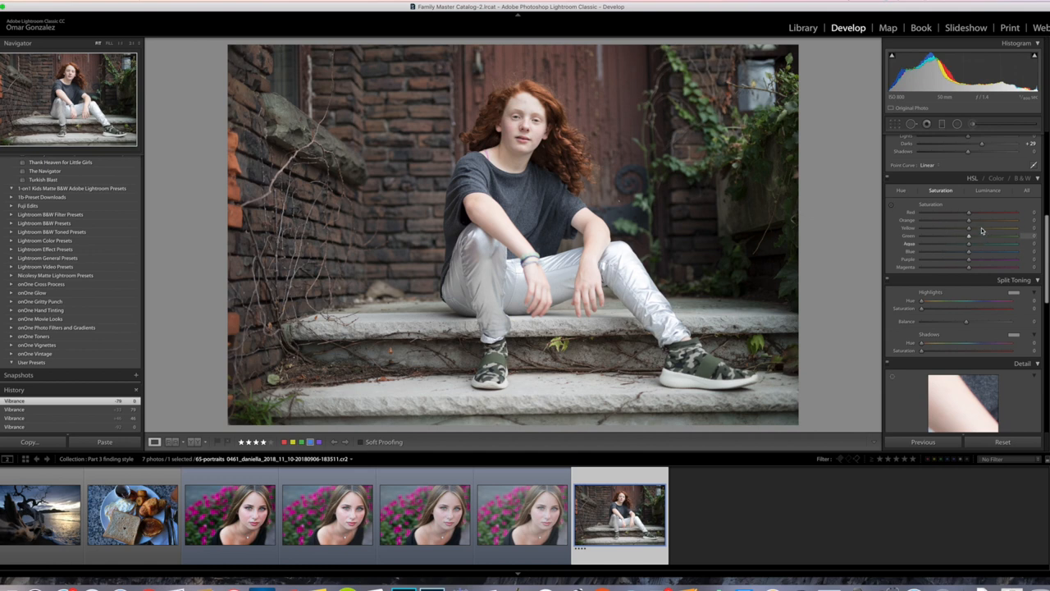
- Reduce Green saturation in HSL, then retune overall Vibrance and Saturation to keep colours subdued
drag(969, 237, 1014, 236)
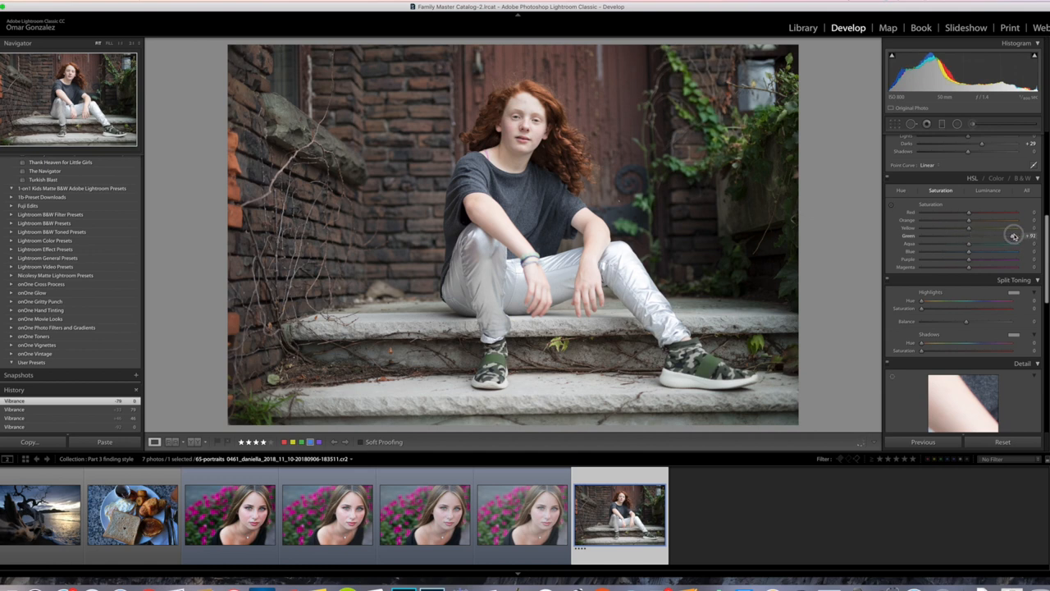
drag(1009, 237, 1016, 236)
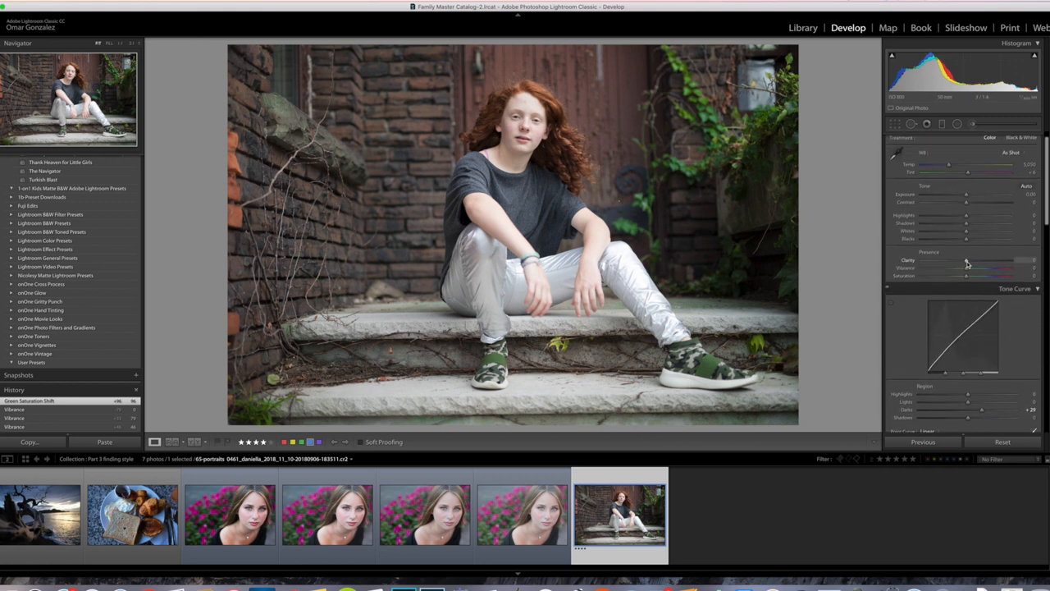
drag(966, 270, 993, 269)
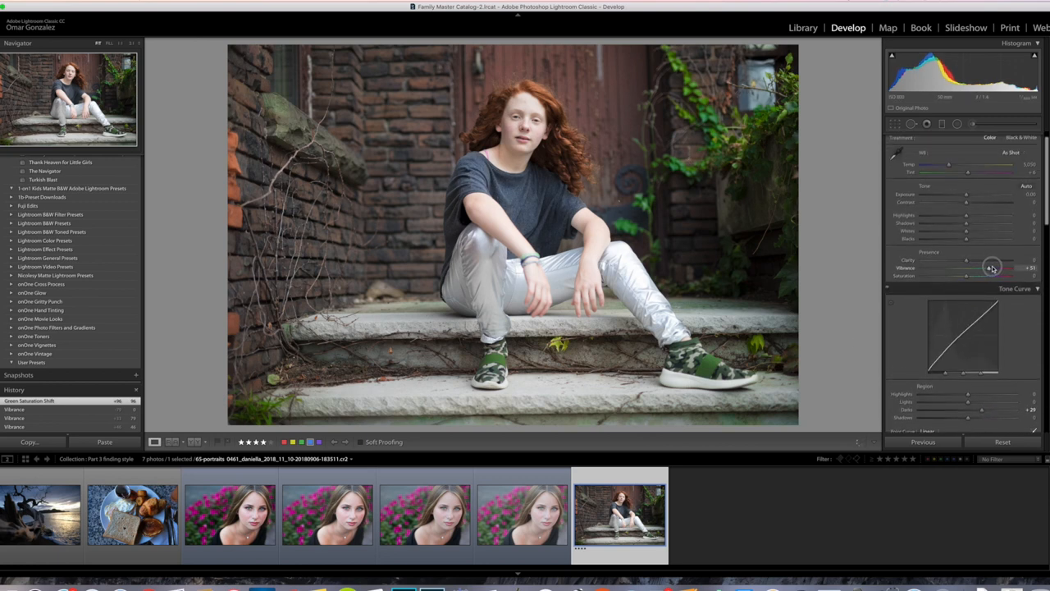
drag(993, 269, 999, 269)
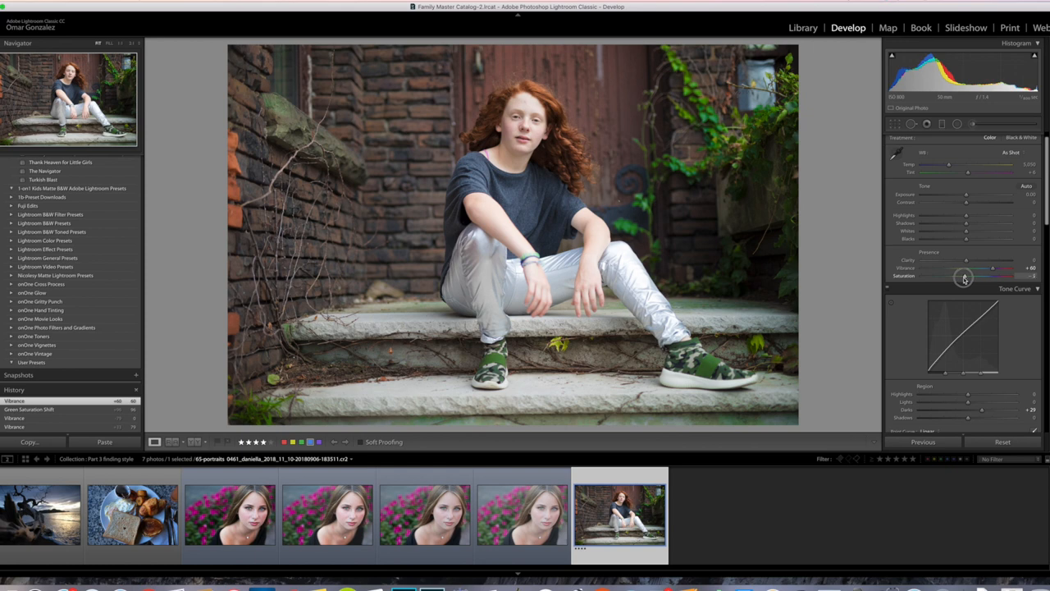
drag(993, 275, 943, 276)
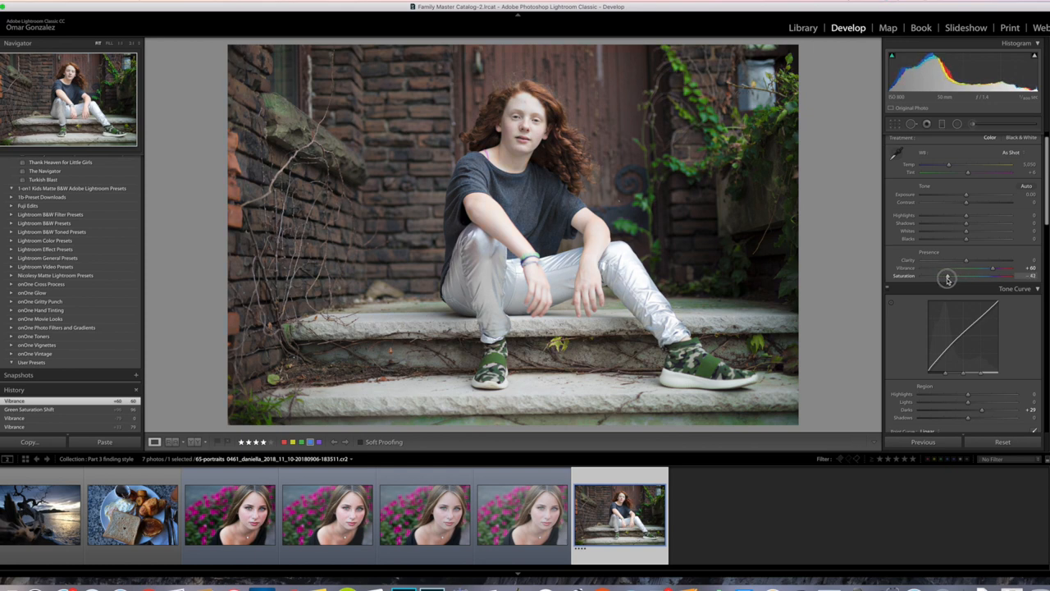
drag(991, 267, 1011, 267)
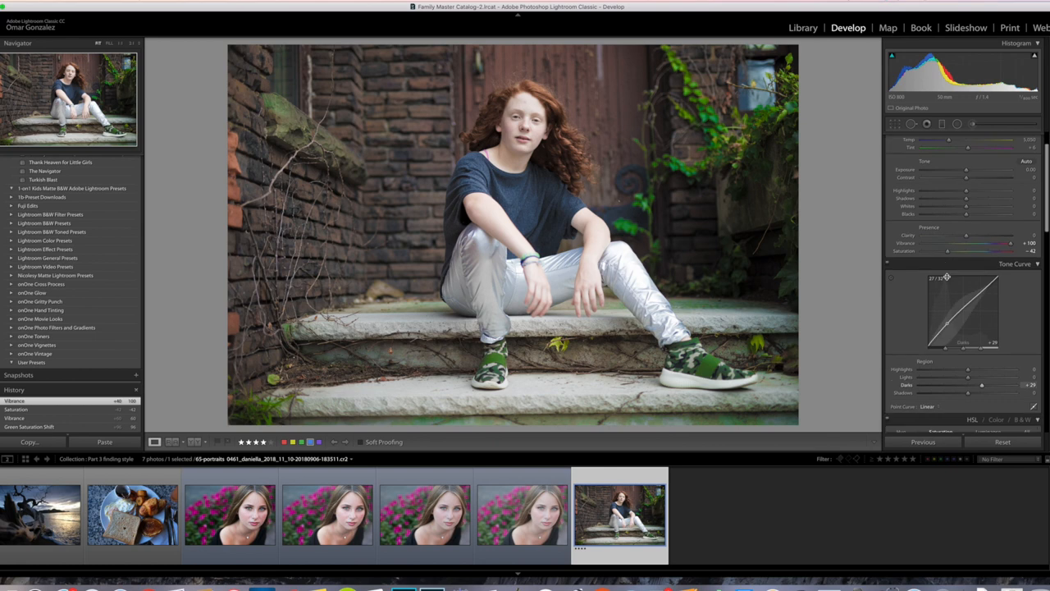
click(230, 512)
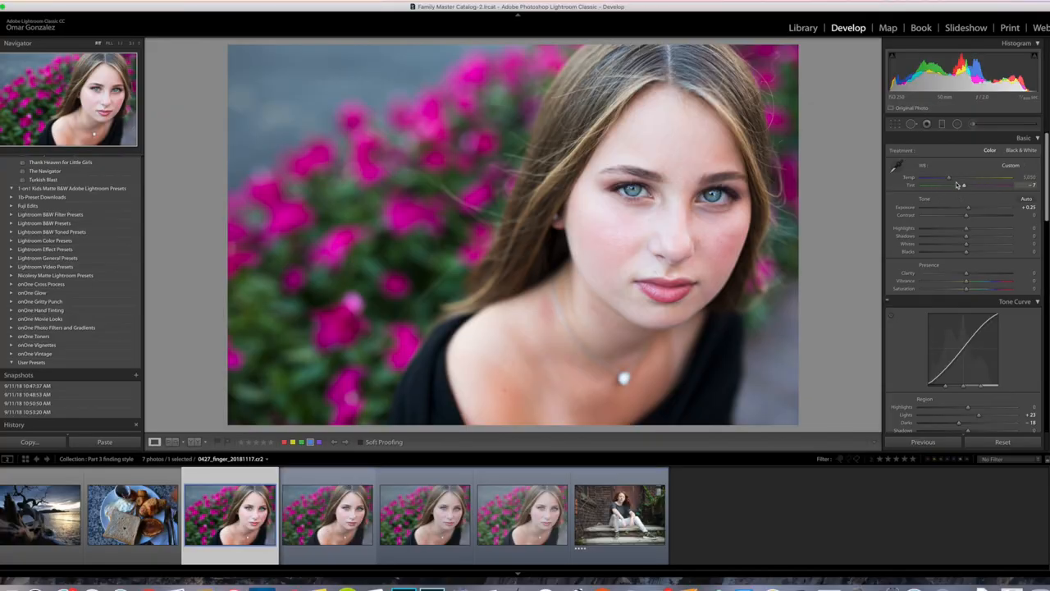
- Shift Temp and push Tint toward magenta until the flower portrait takes a strong purple cast
drag(949, 177, 965, 178)
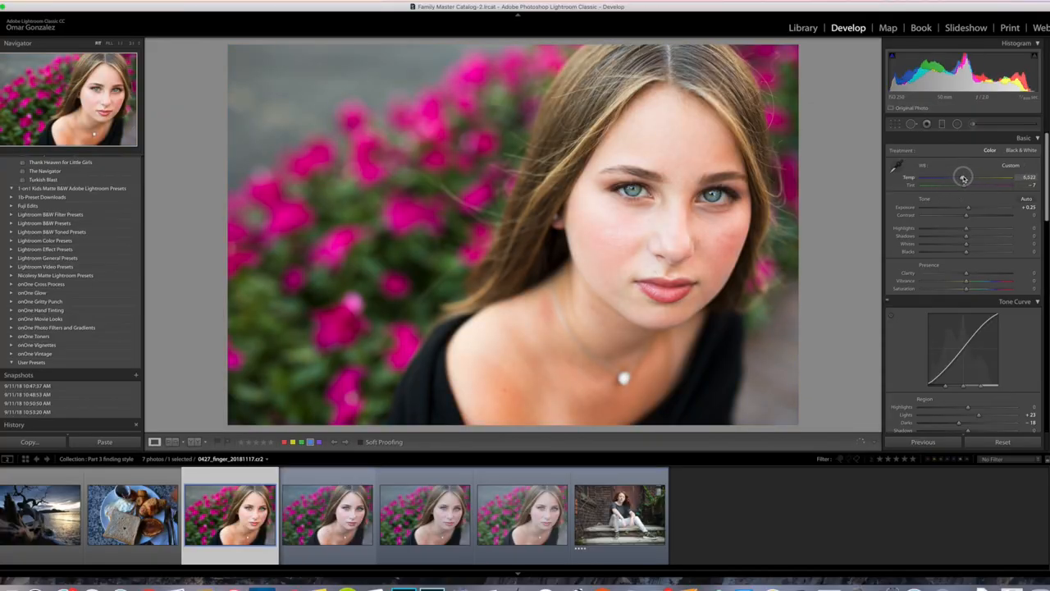
drag(965, 177, 960, 177)
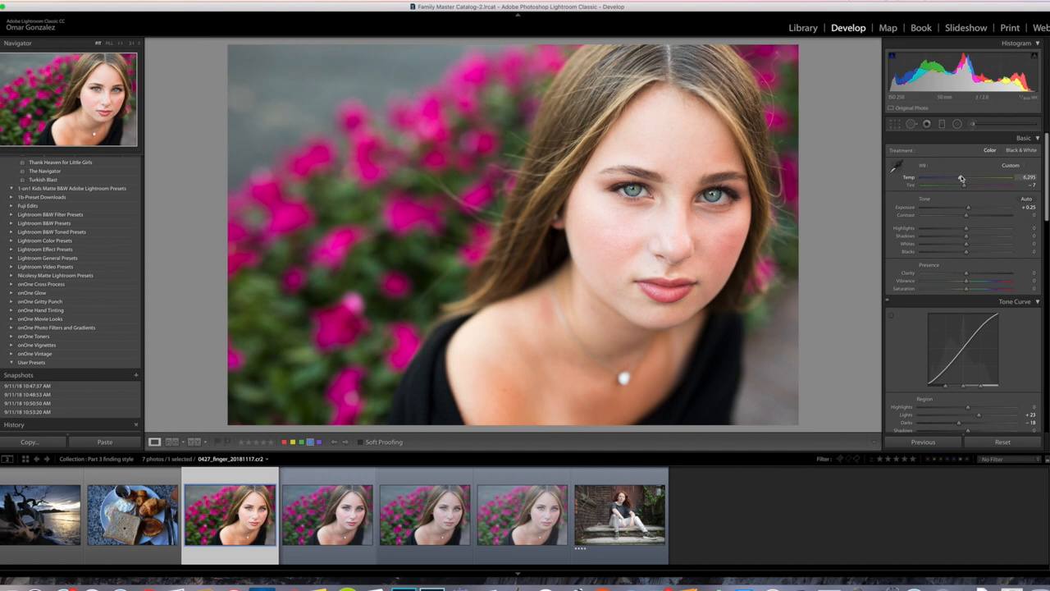
mouse_move(960, 178)
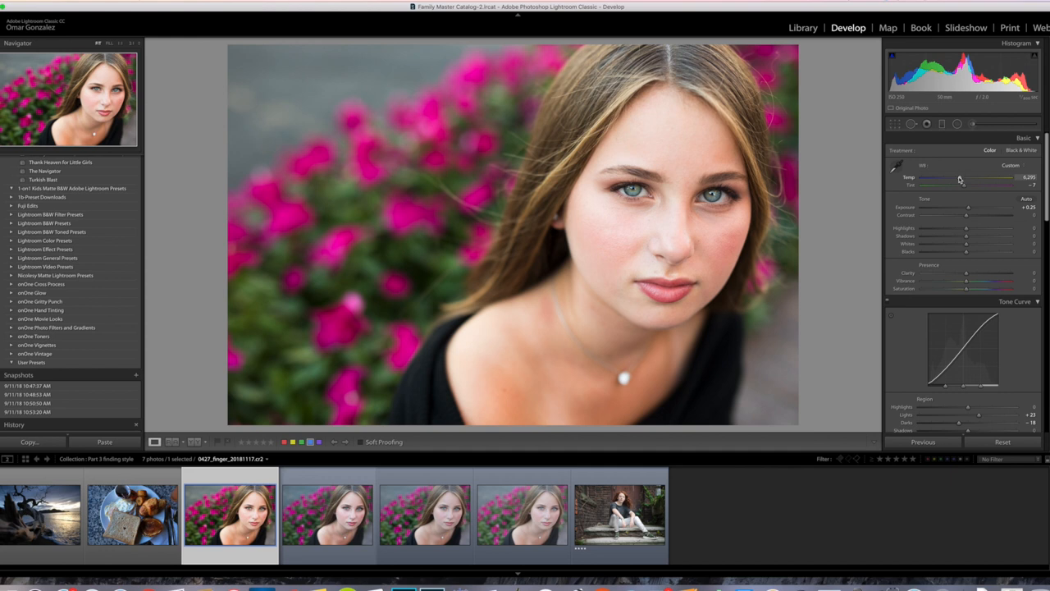
drag(960, 177, 949, 178)
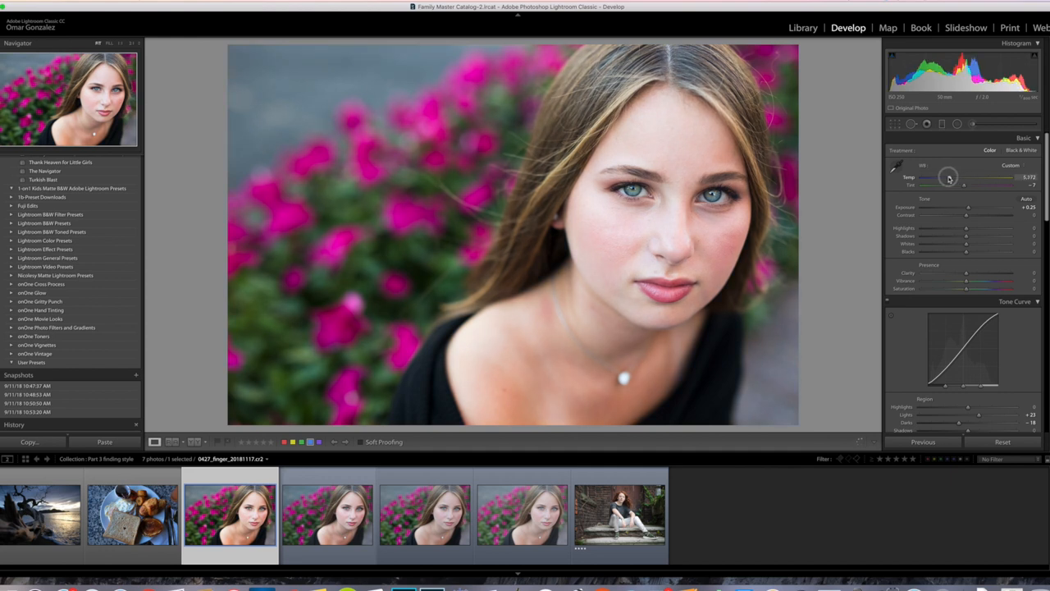
drag(948, 177, 943, 177)
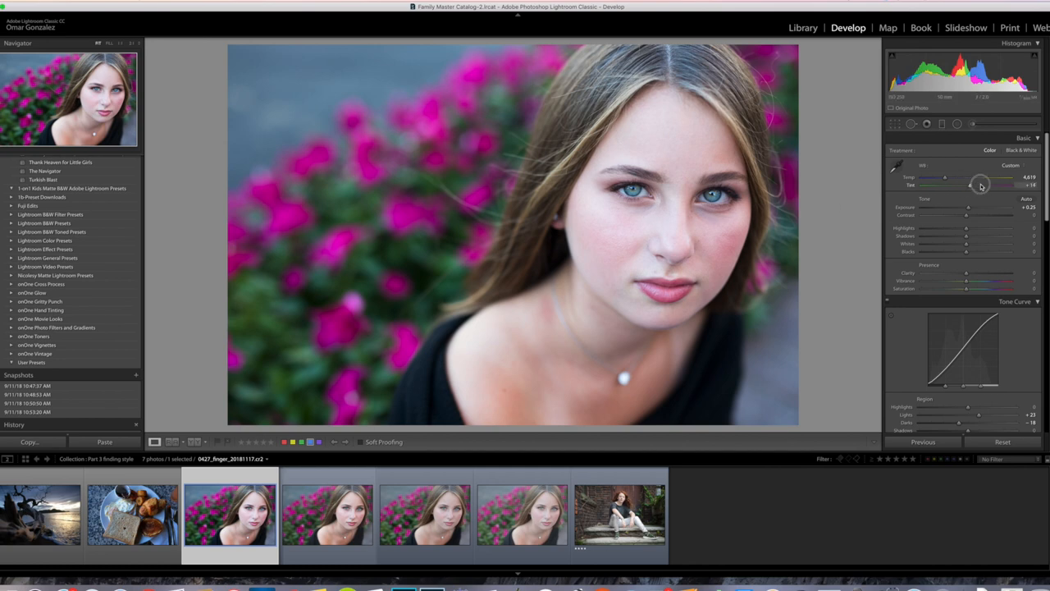
drag(971, 184, 988, 184)
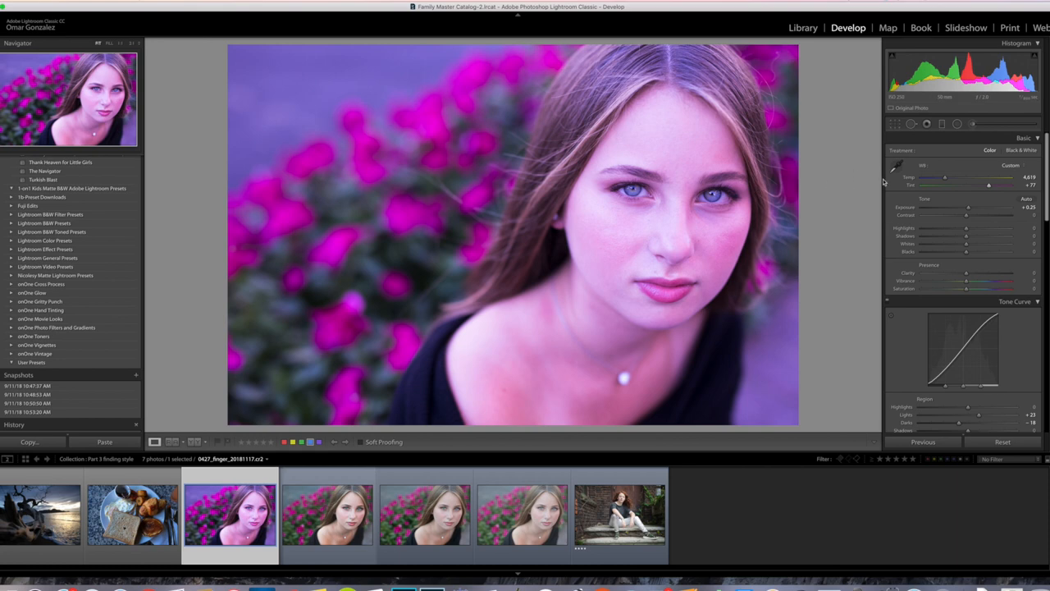
drag(945, 177, 960, 177)
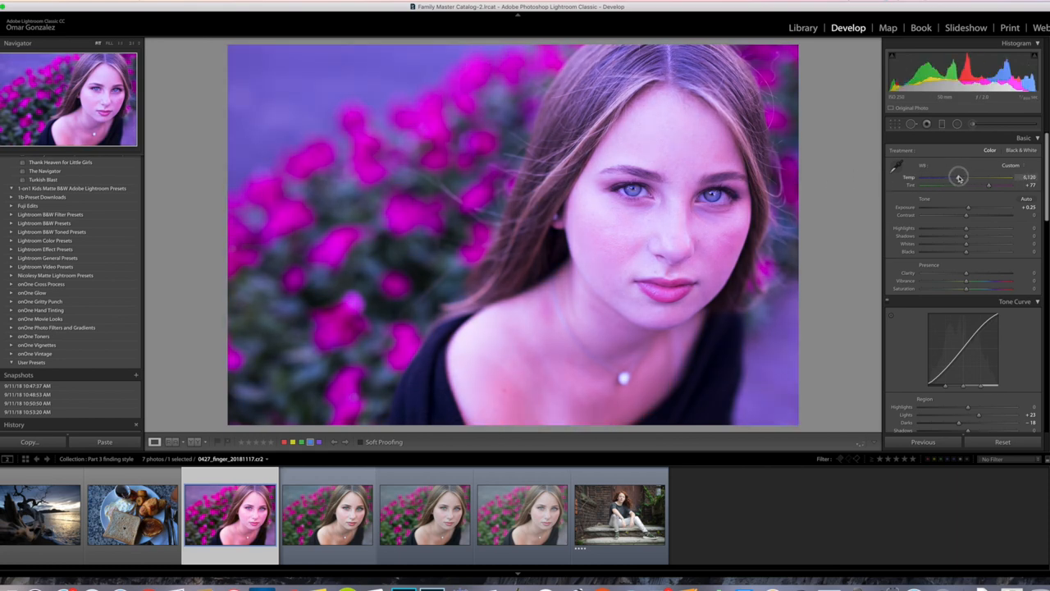